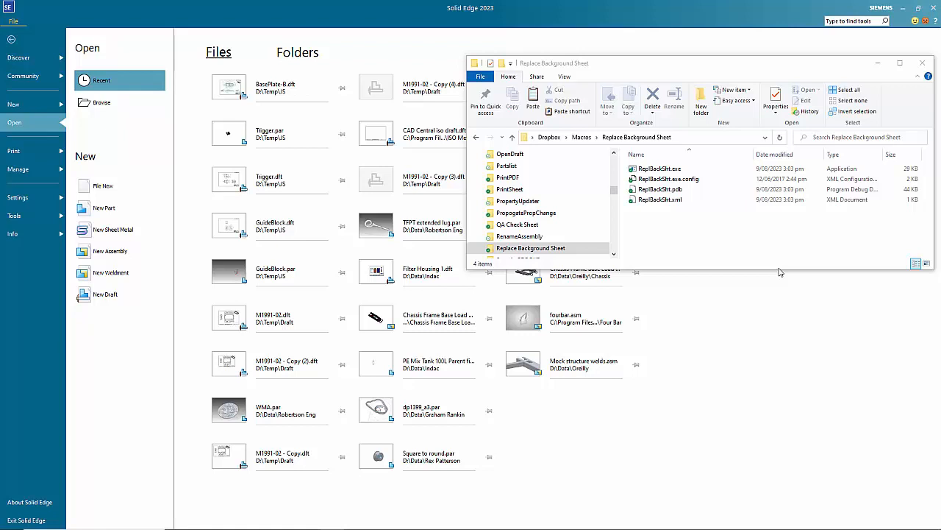
Launch ReplBackSht.exe, set the template draft to CAD Central iso draft.dft, and browse for the drafts folder
left_click(531, 247)
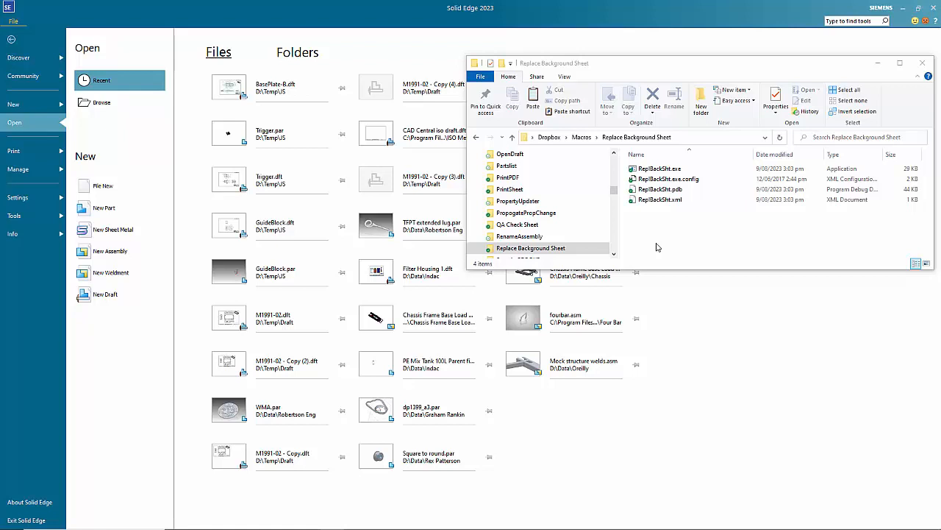
left_click(659, 167)
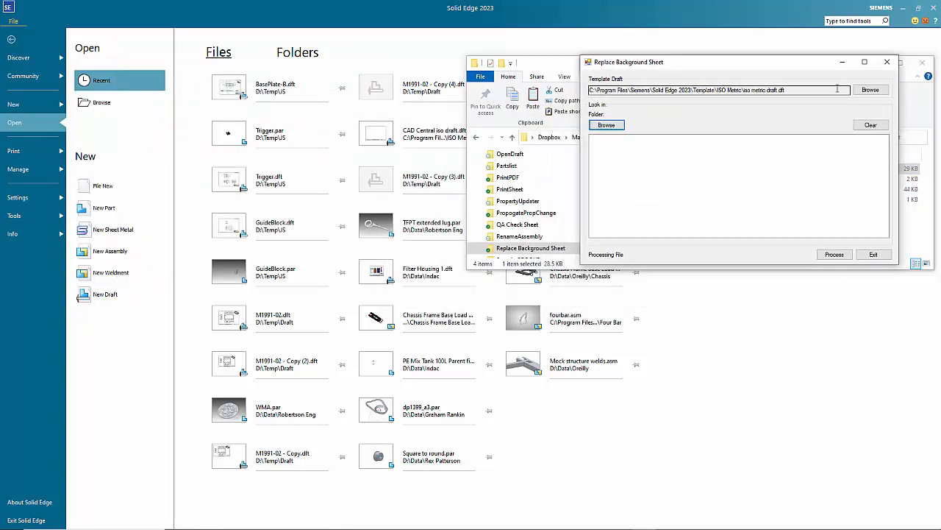
left_click(871, 90)
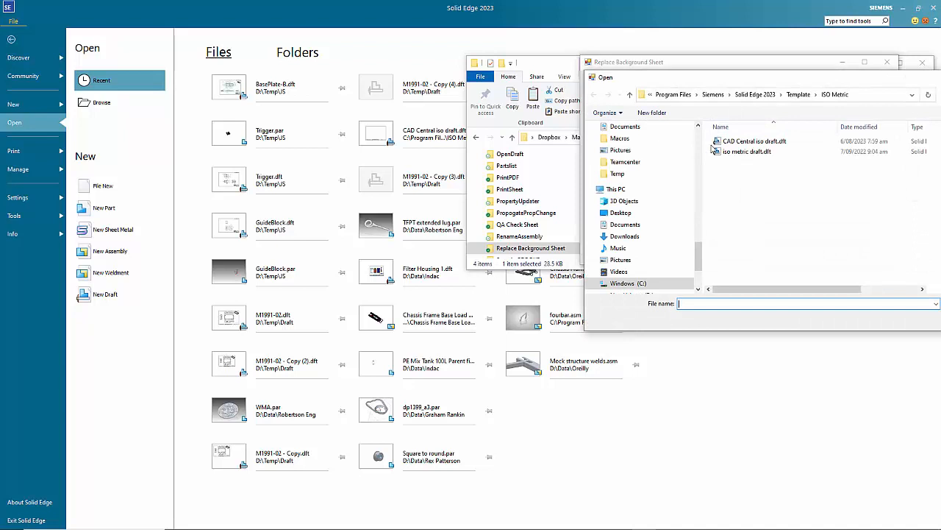
left_click(753, 141)
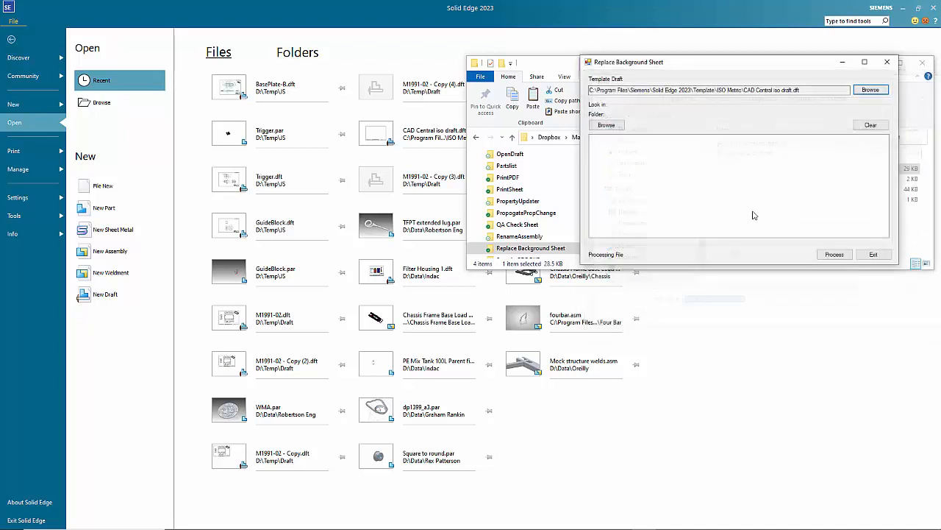
left_click(606, 123)
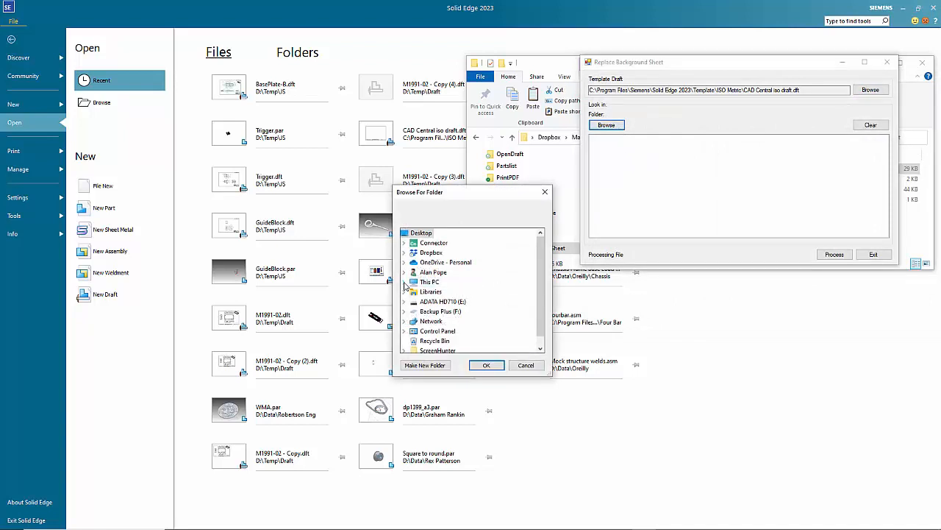
Choose folder D:\Temp\JS so BasePlate-8.dft, GuideBlock.dft and Trigger.dft are listed
left_click(406, 283)
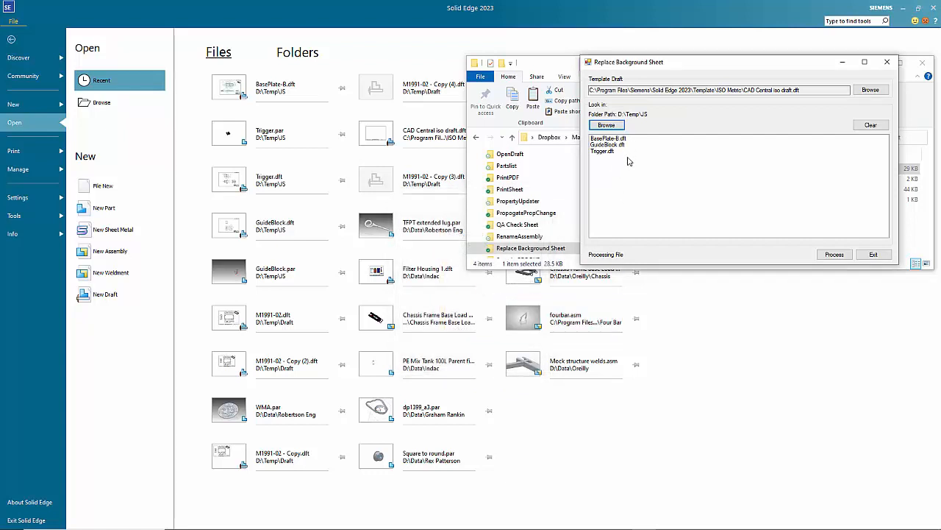
mouse_move(616, 167)
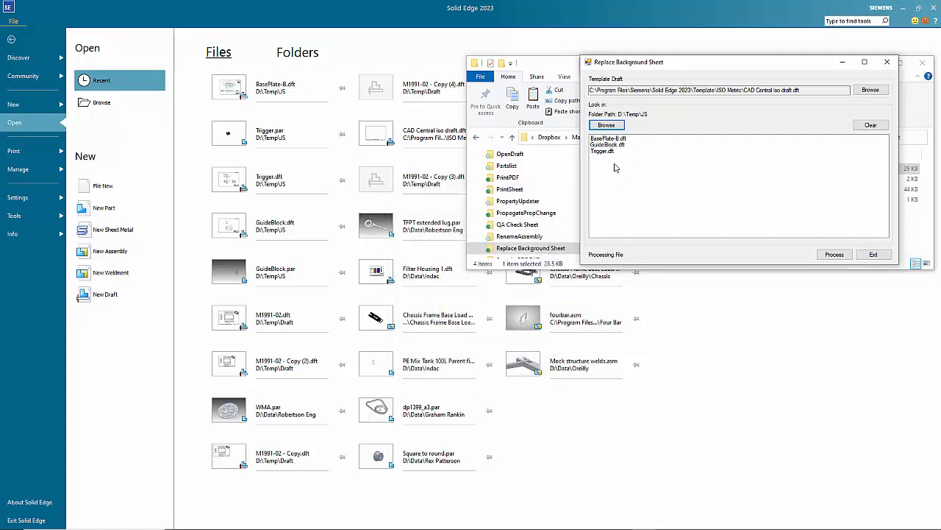
mouse_move(642, 163)
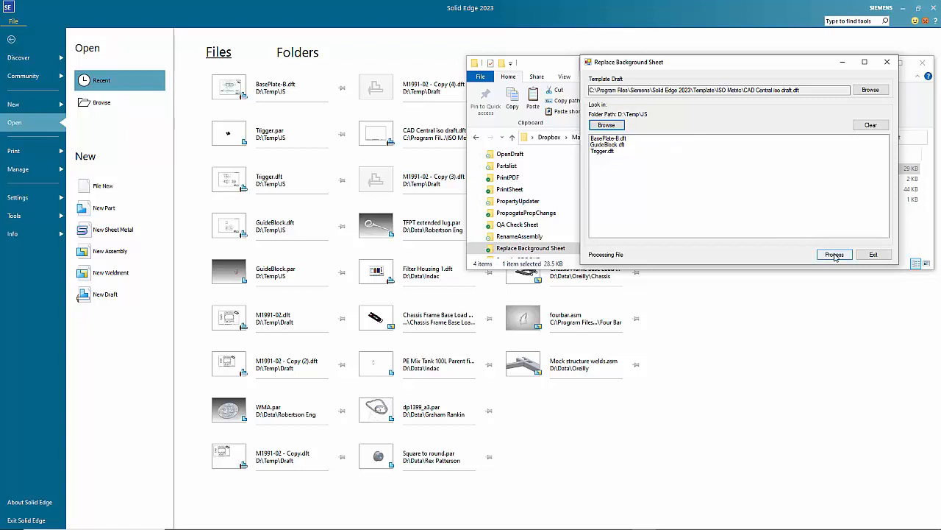
Process the three drafts, replacing their background sheets one by one in Solid Edge
left_click(834, 253)
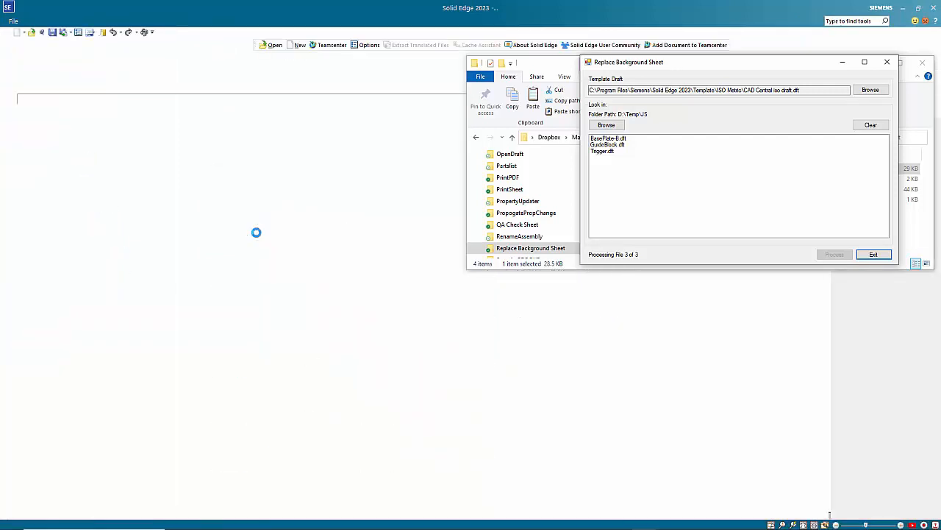
left_click(12, 20)
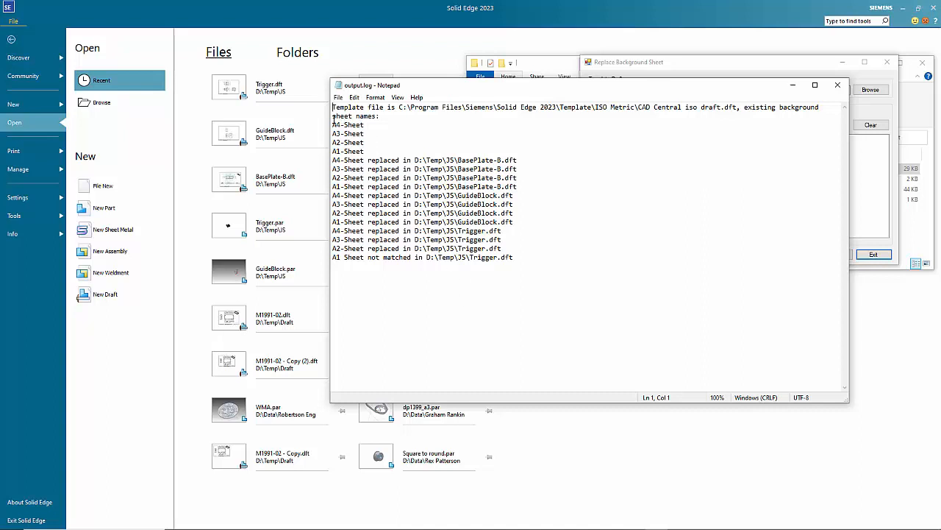
Highlight the Trigger.dft A4 Sheet entry and the A1 Sheet not matched line in output.log
left_click_drag(334, 123, 362, 150)
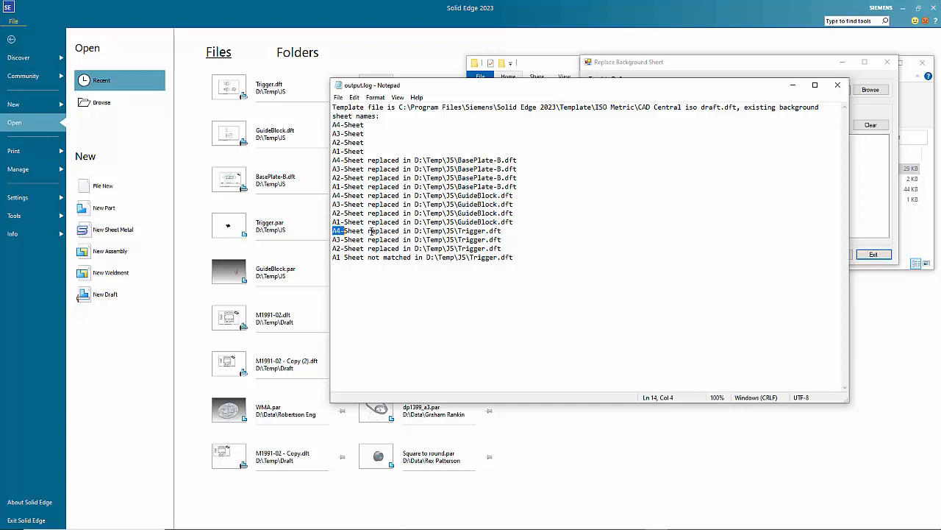
left_click_drag(335, 229, 503, 247)
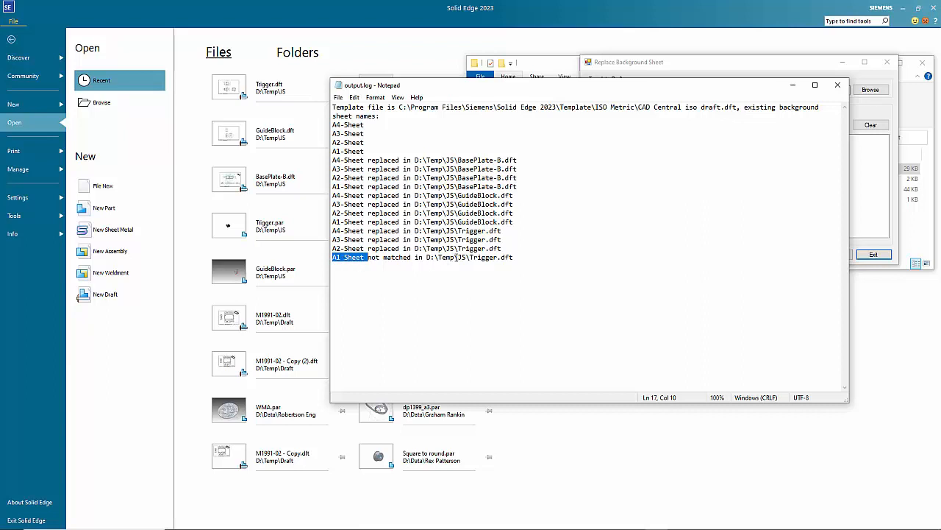
mouse_move(776, 202)
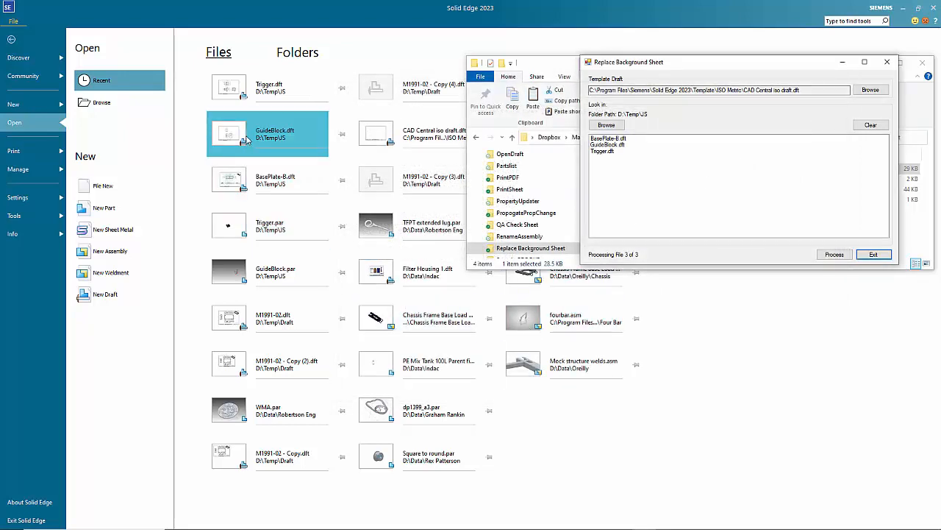
Close Notepad, returning to the Solid Edge start page listing the three processed drafts
left_click(268, 180)
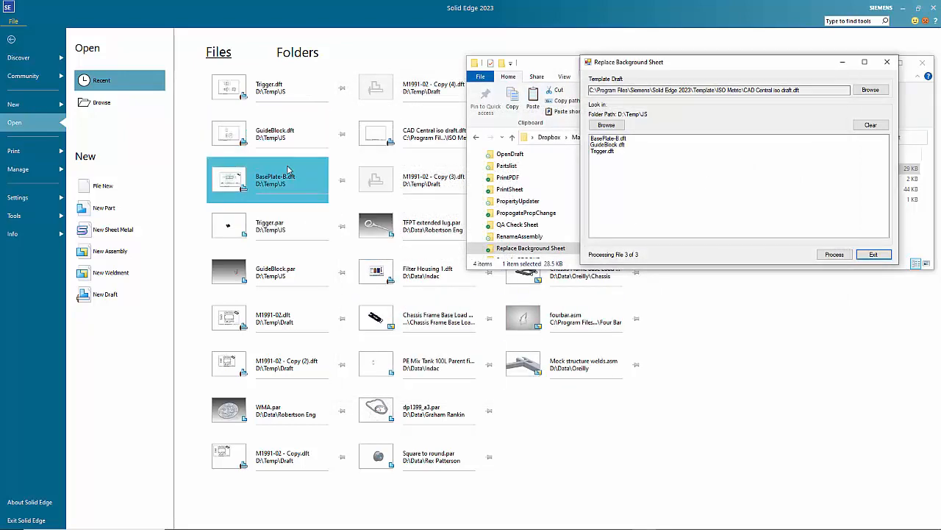